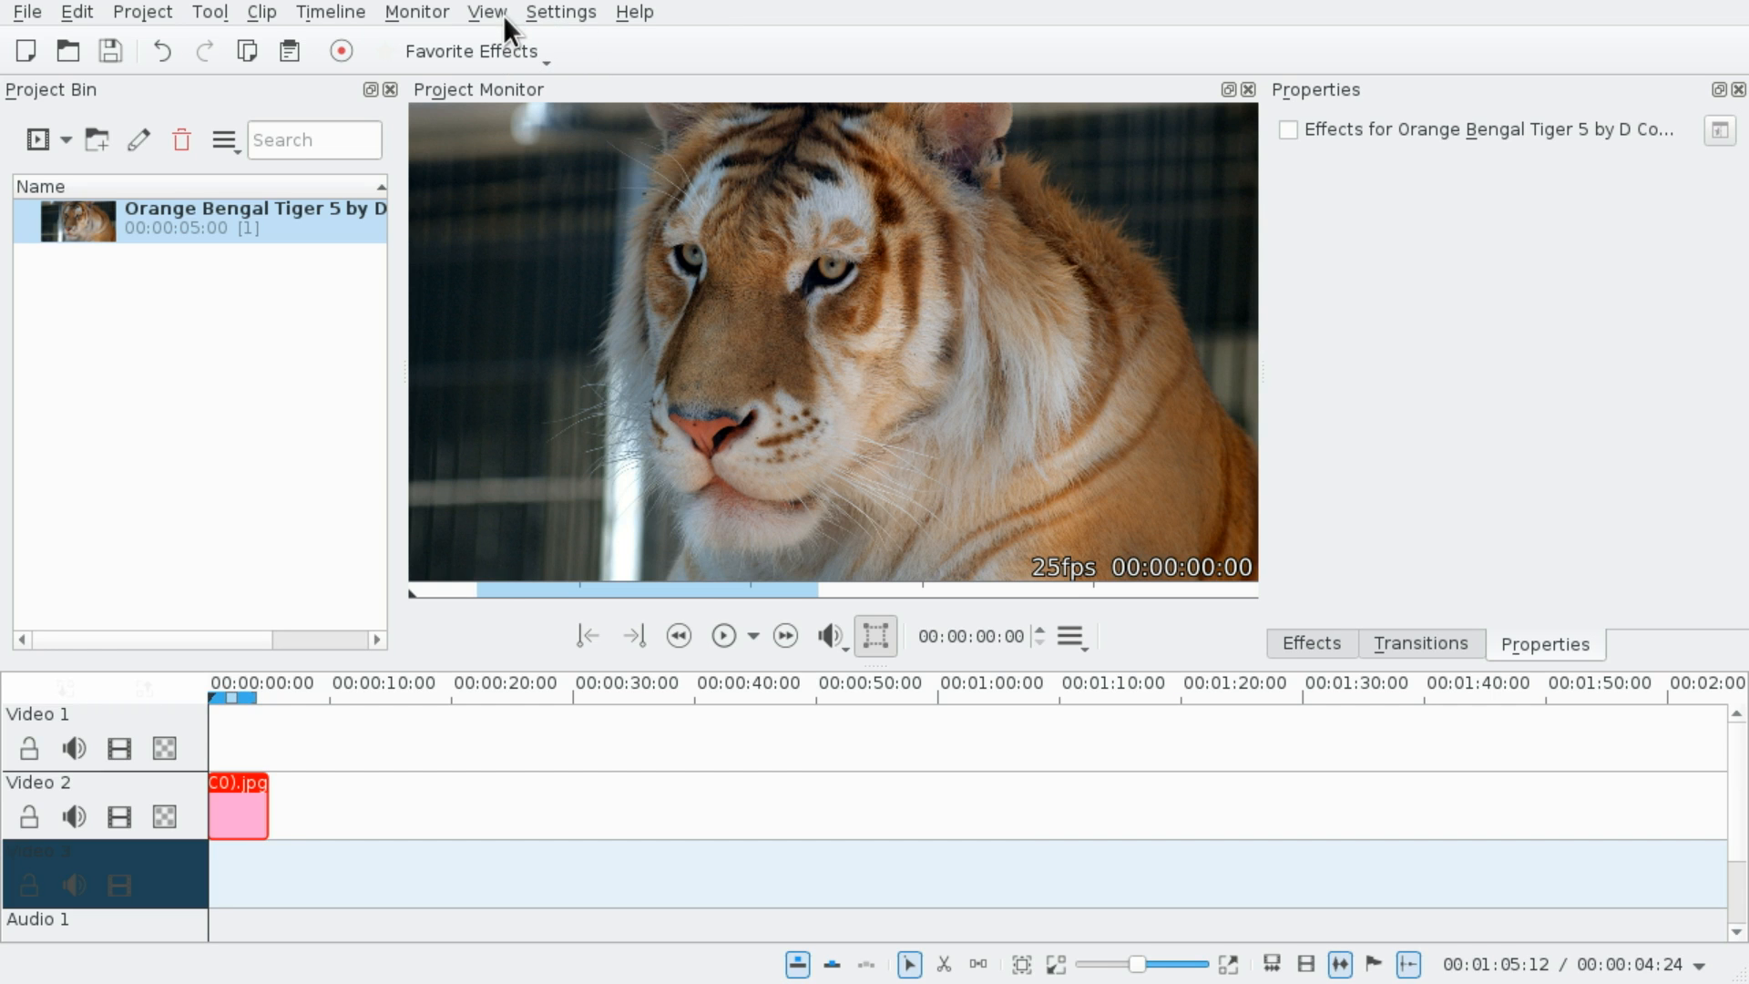
Switch Kdenlive's interface to the dark Breeze theme via the Settings menu.
click(560, 11)
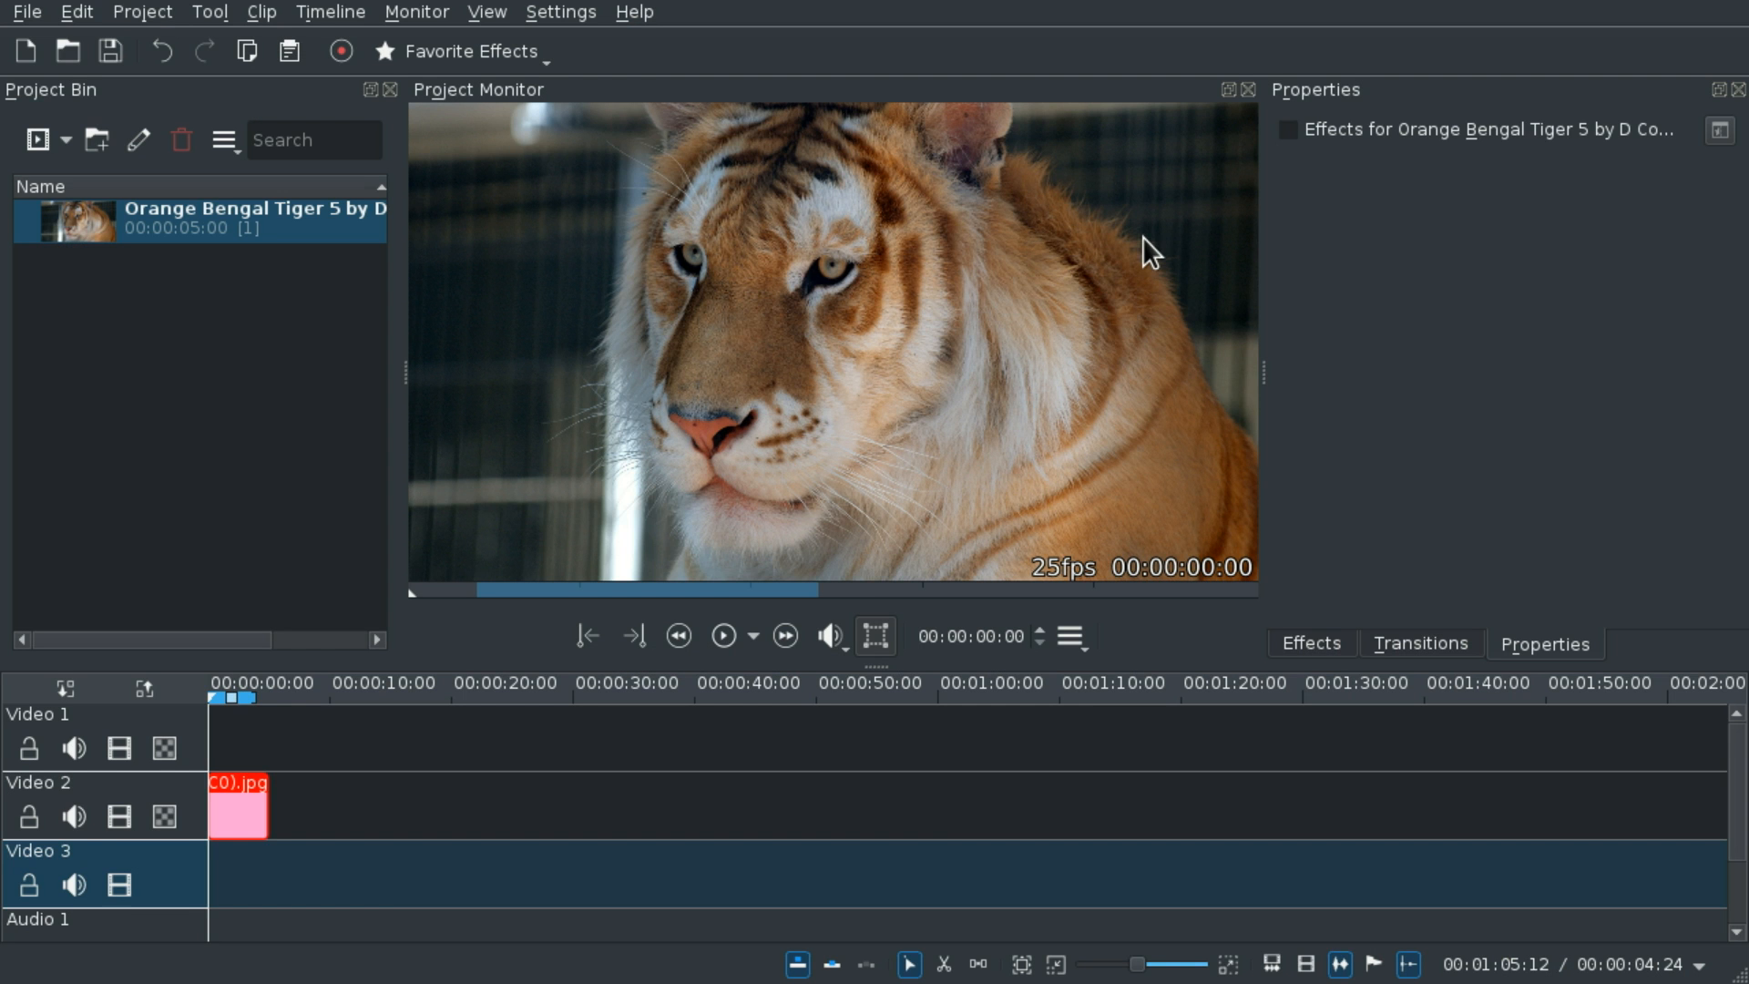
click(561, 12)
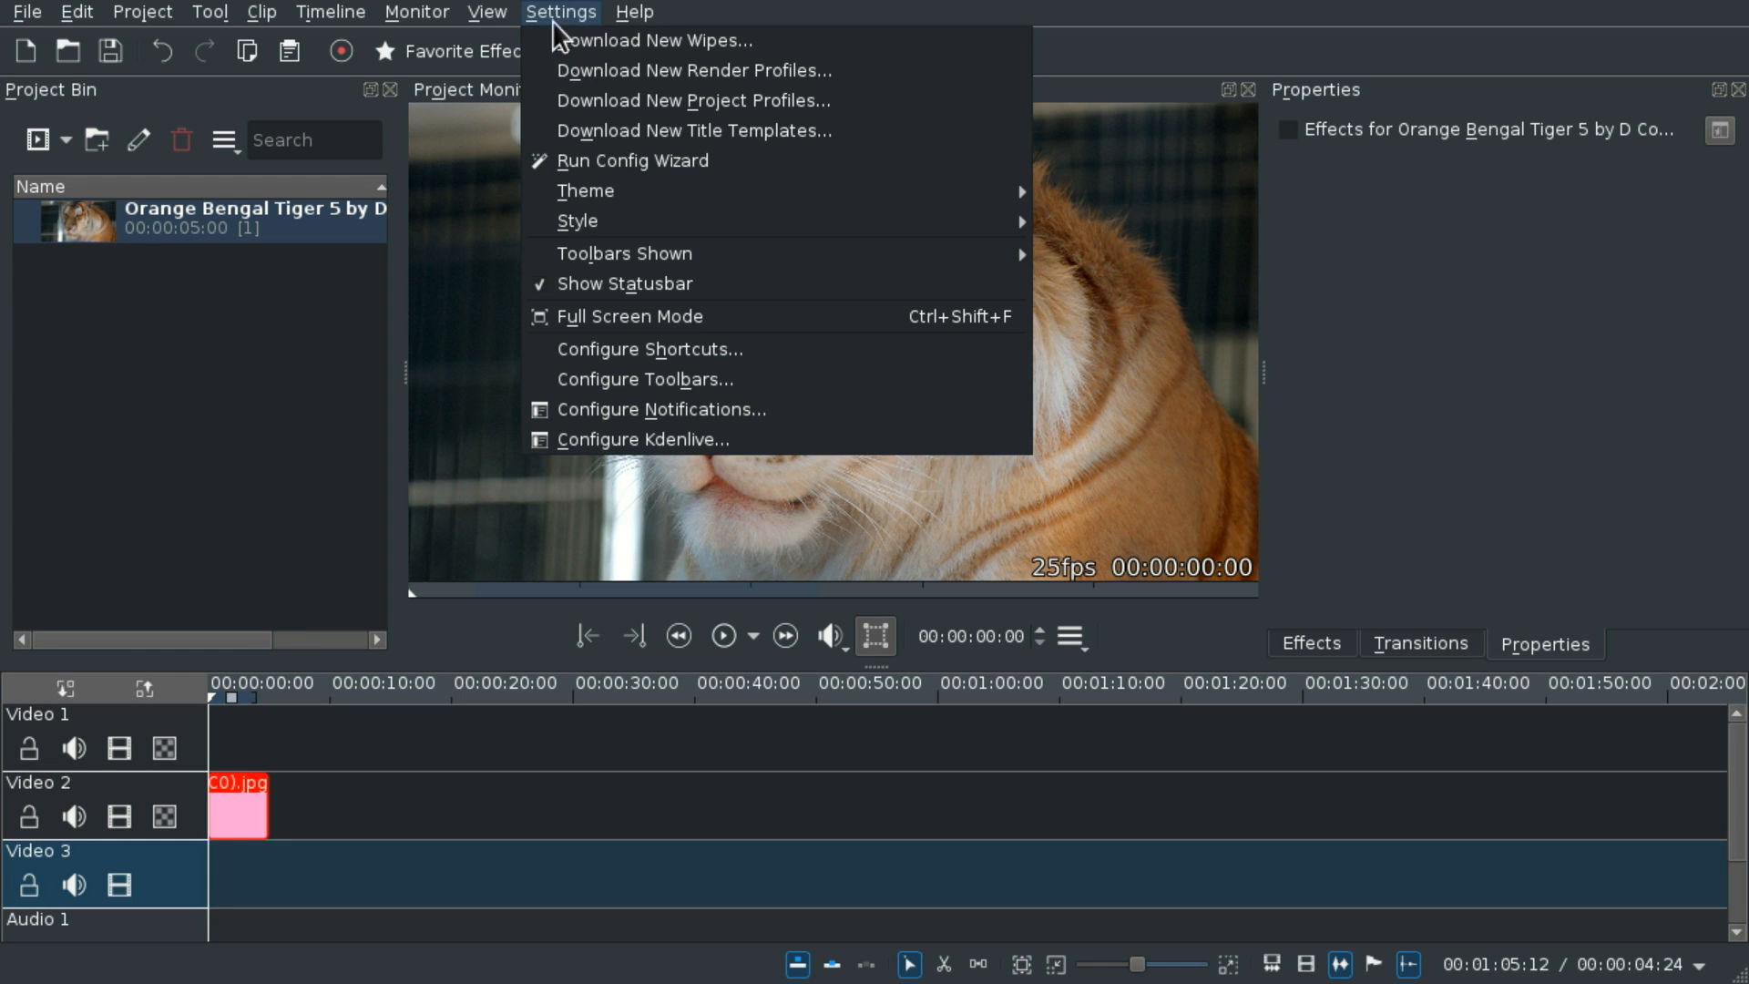
mouse_move(578, 221)
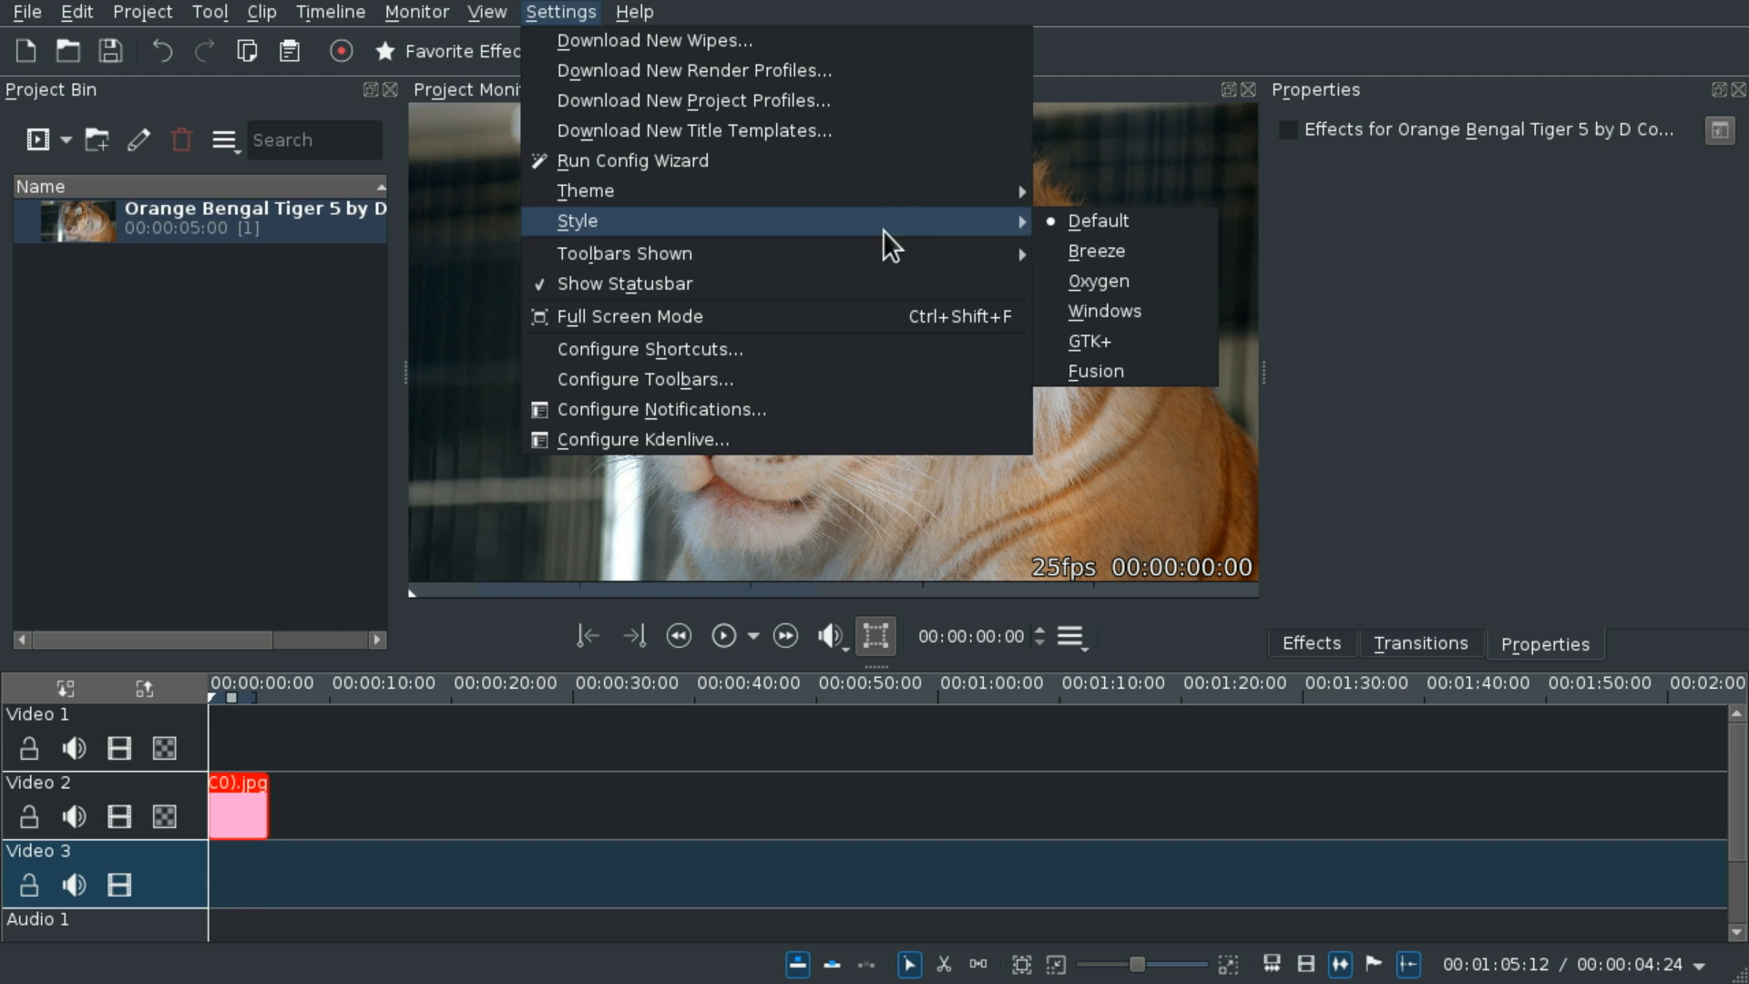
mouse_move(1096, 249)
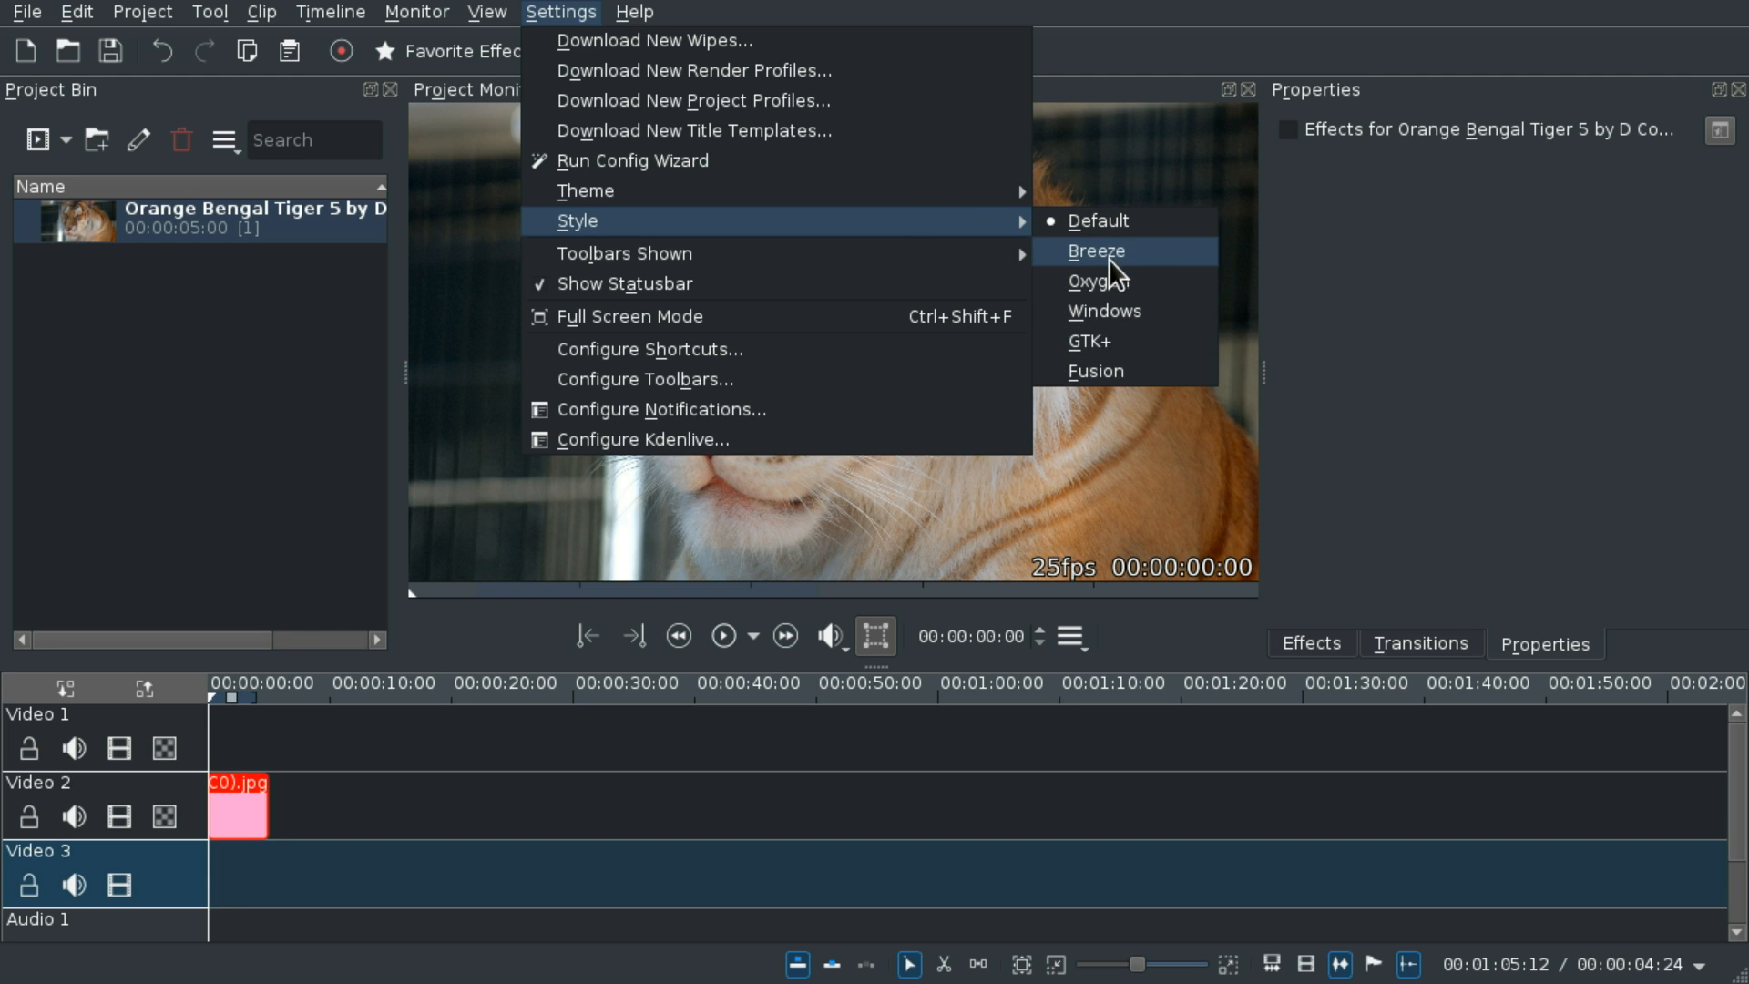
Apply the Breeze widget style, then open and close the Help menu.
click(634, 12)
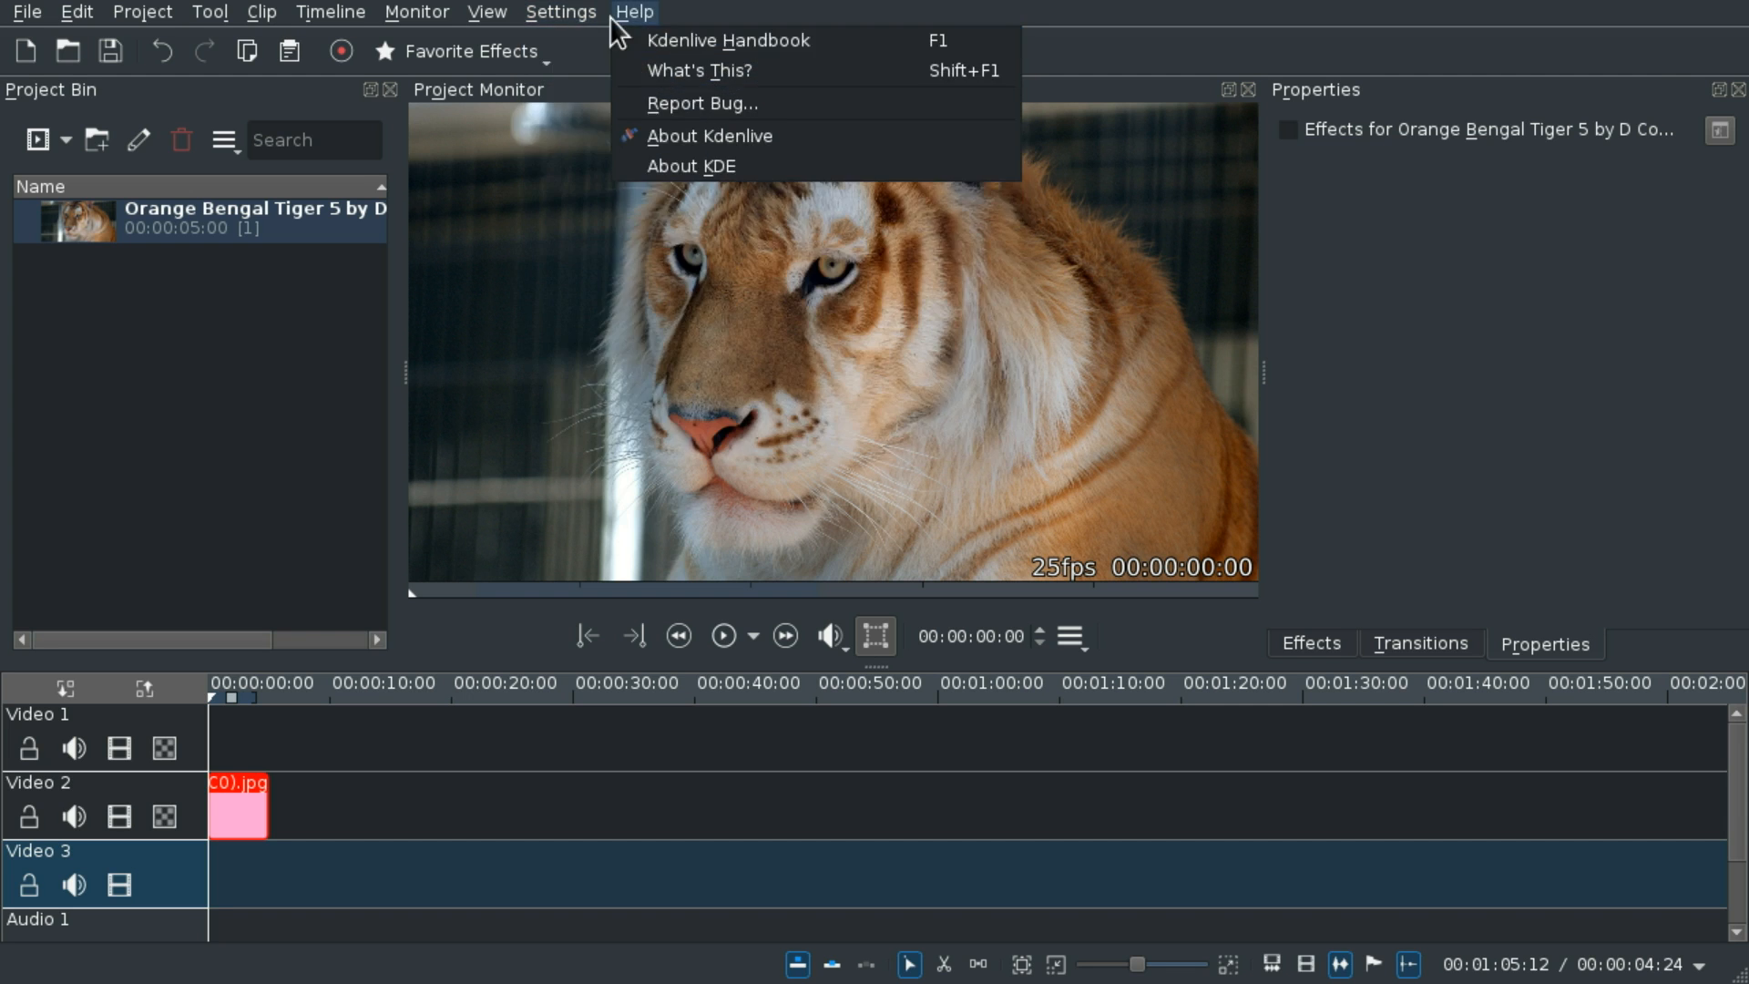
click(634, 12)
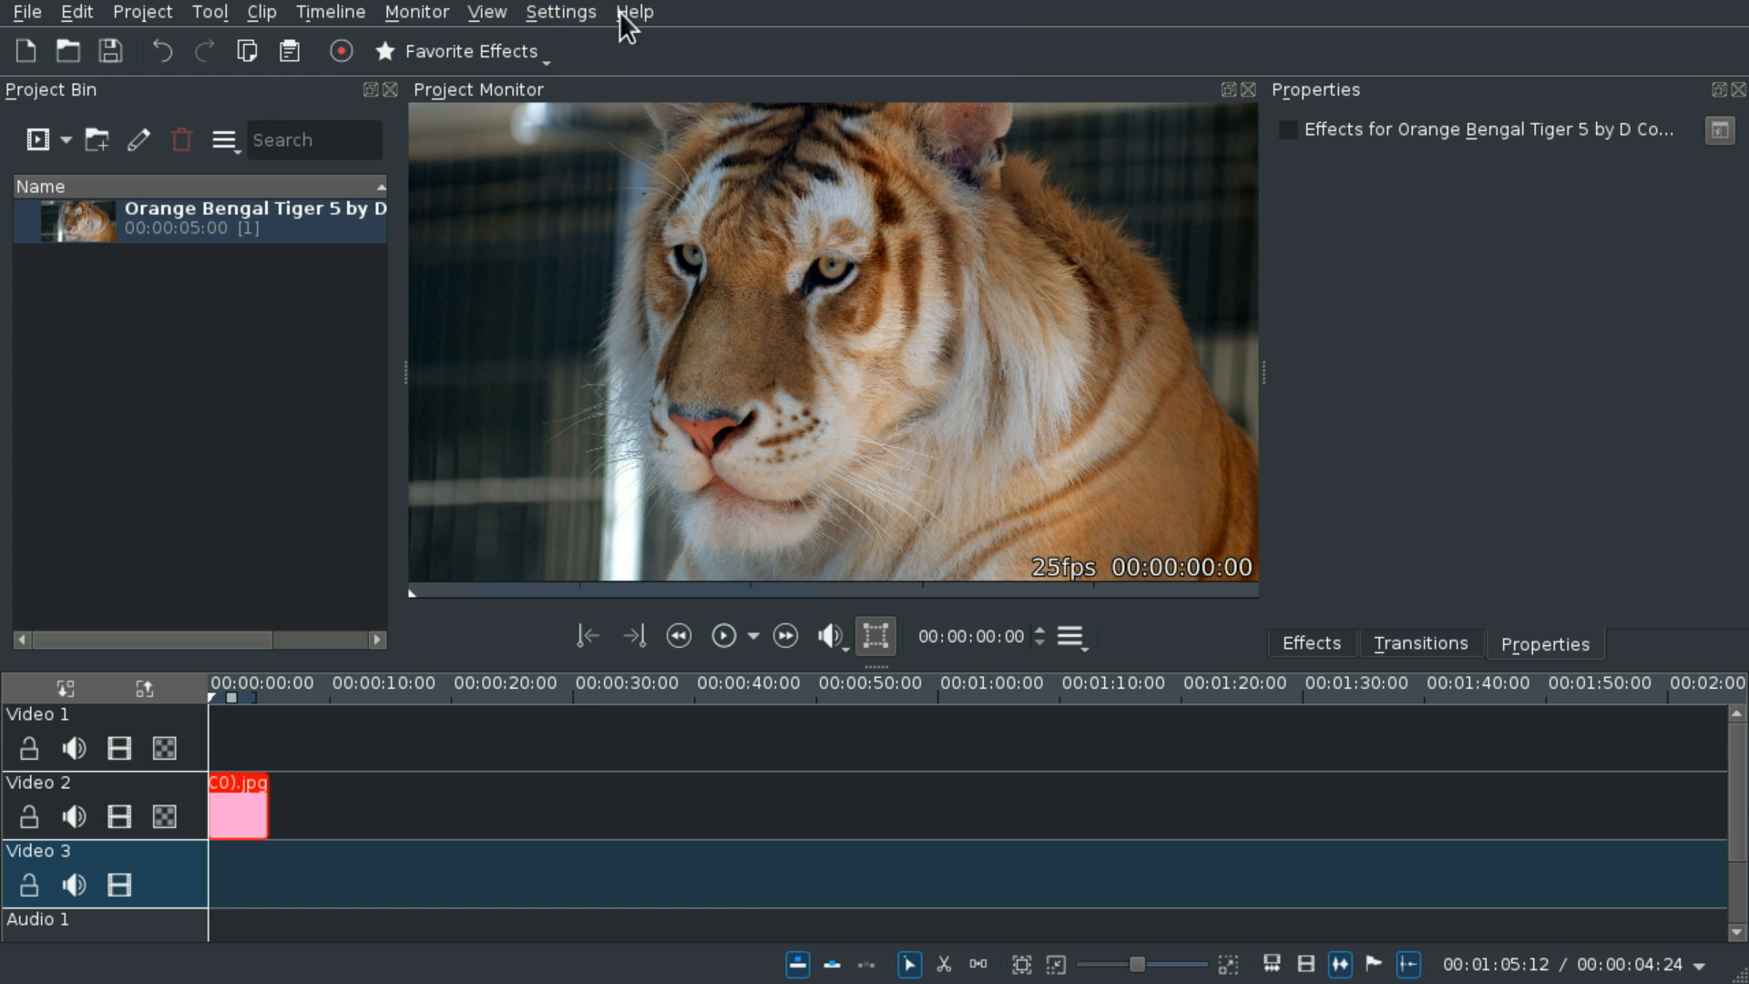
View About Kdenlive's version 16.07.70 details and copy the version text.
click(635, 12)
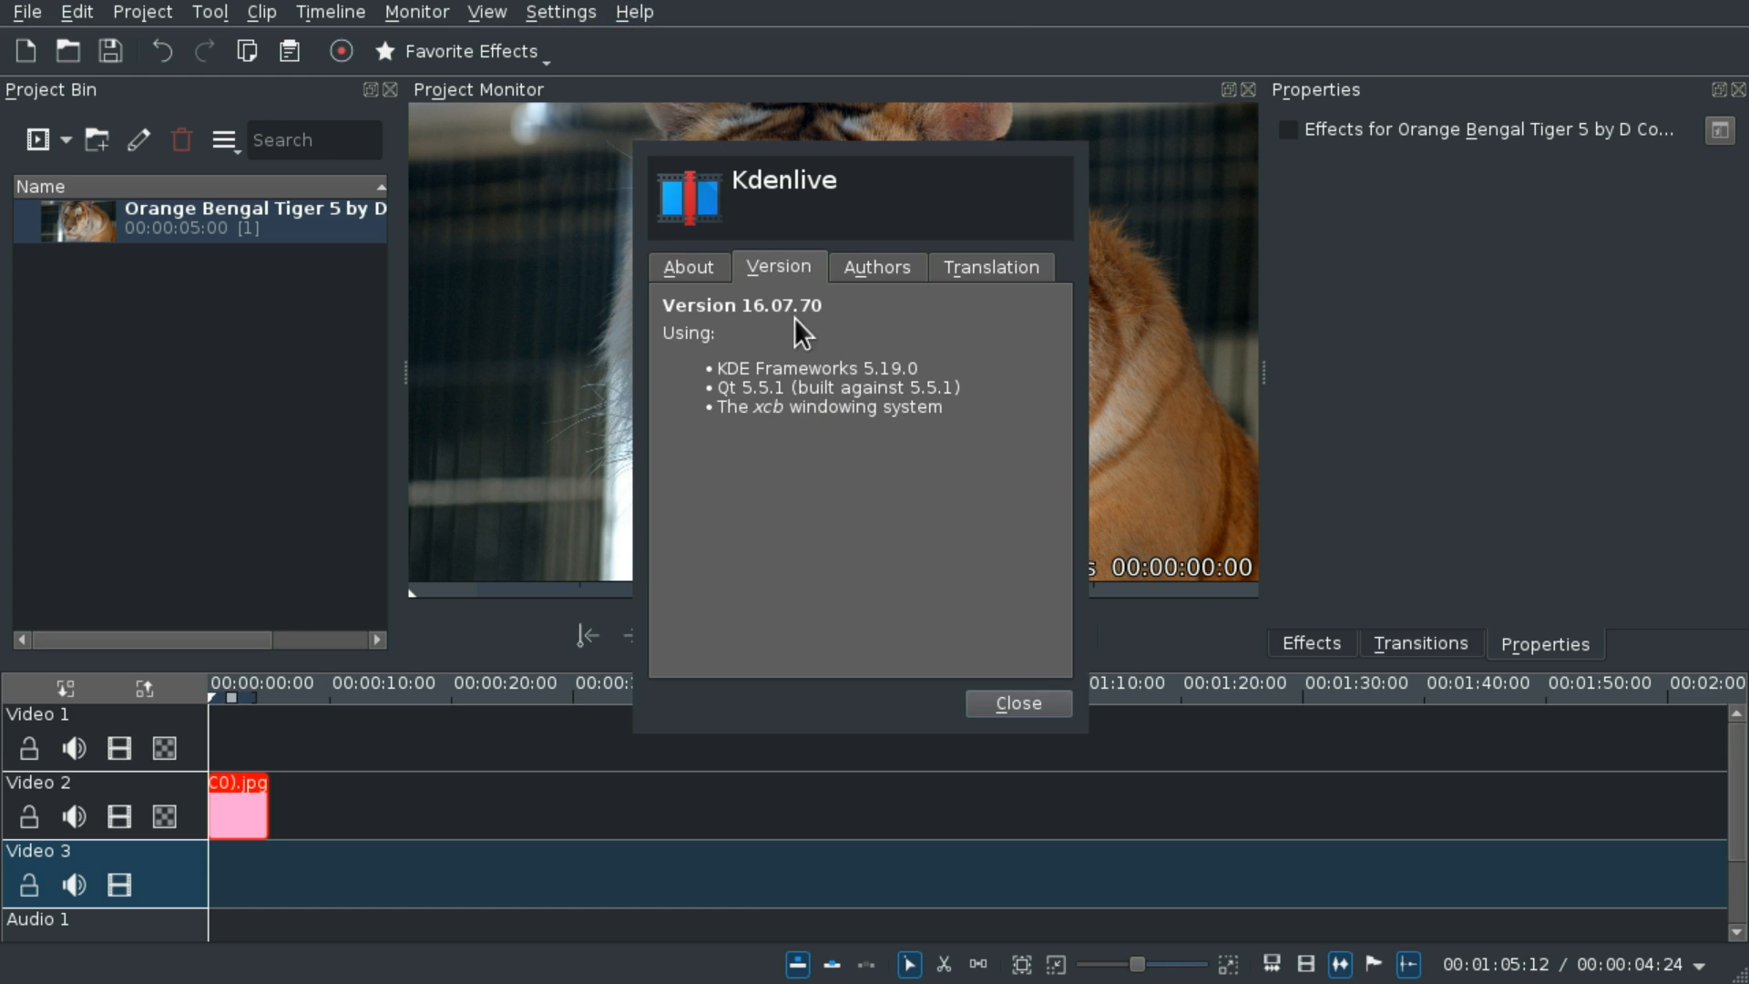
mouse_move(811, 323)
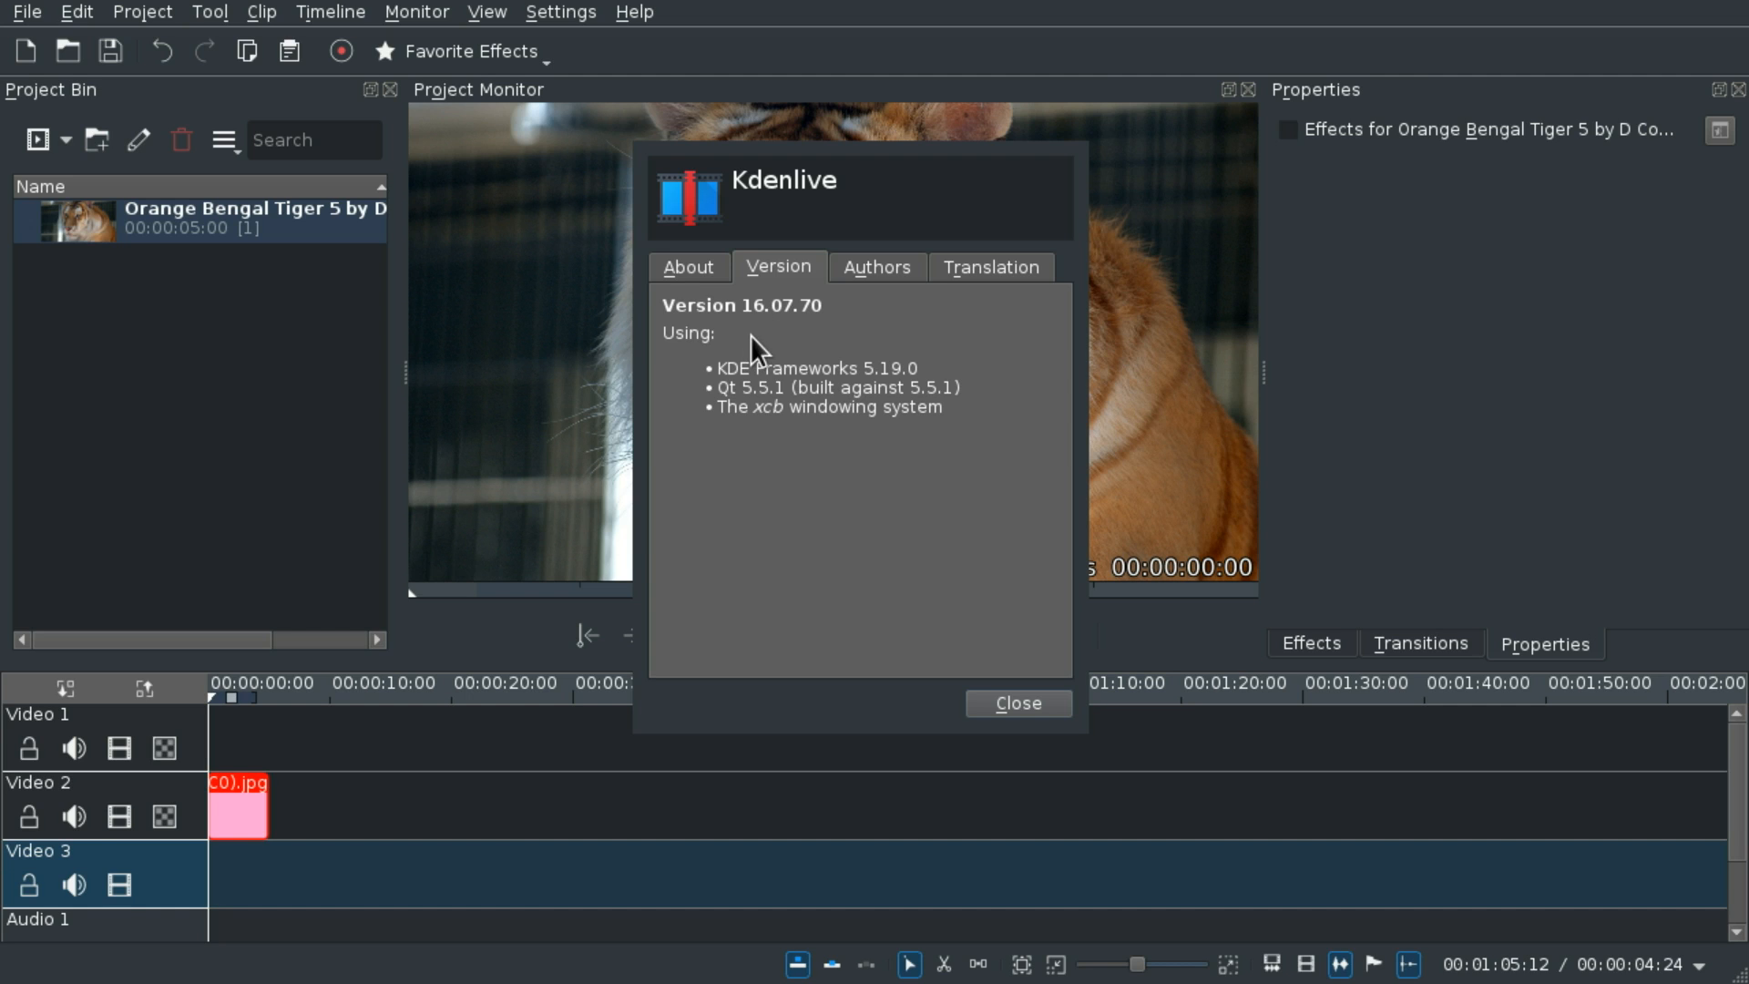
right_click(753, 343)
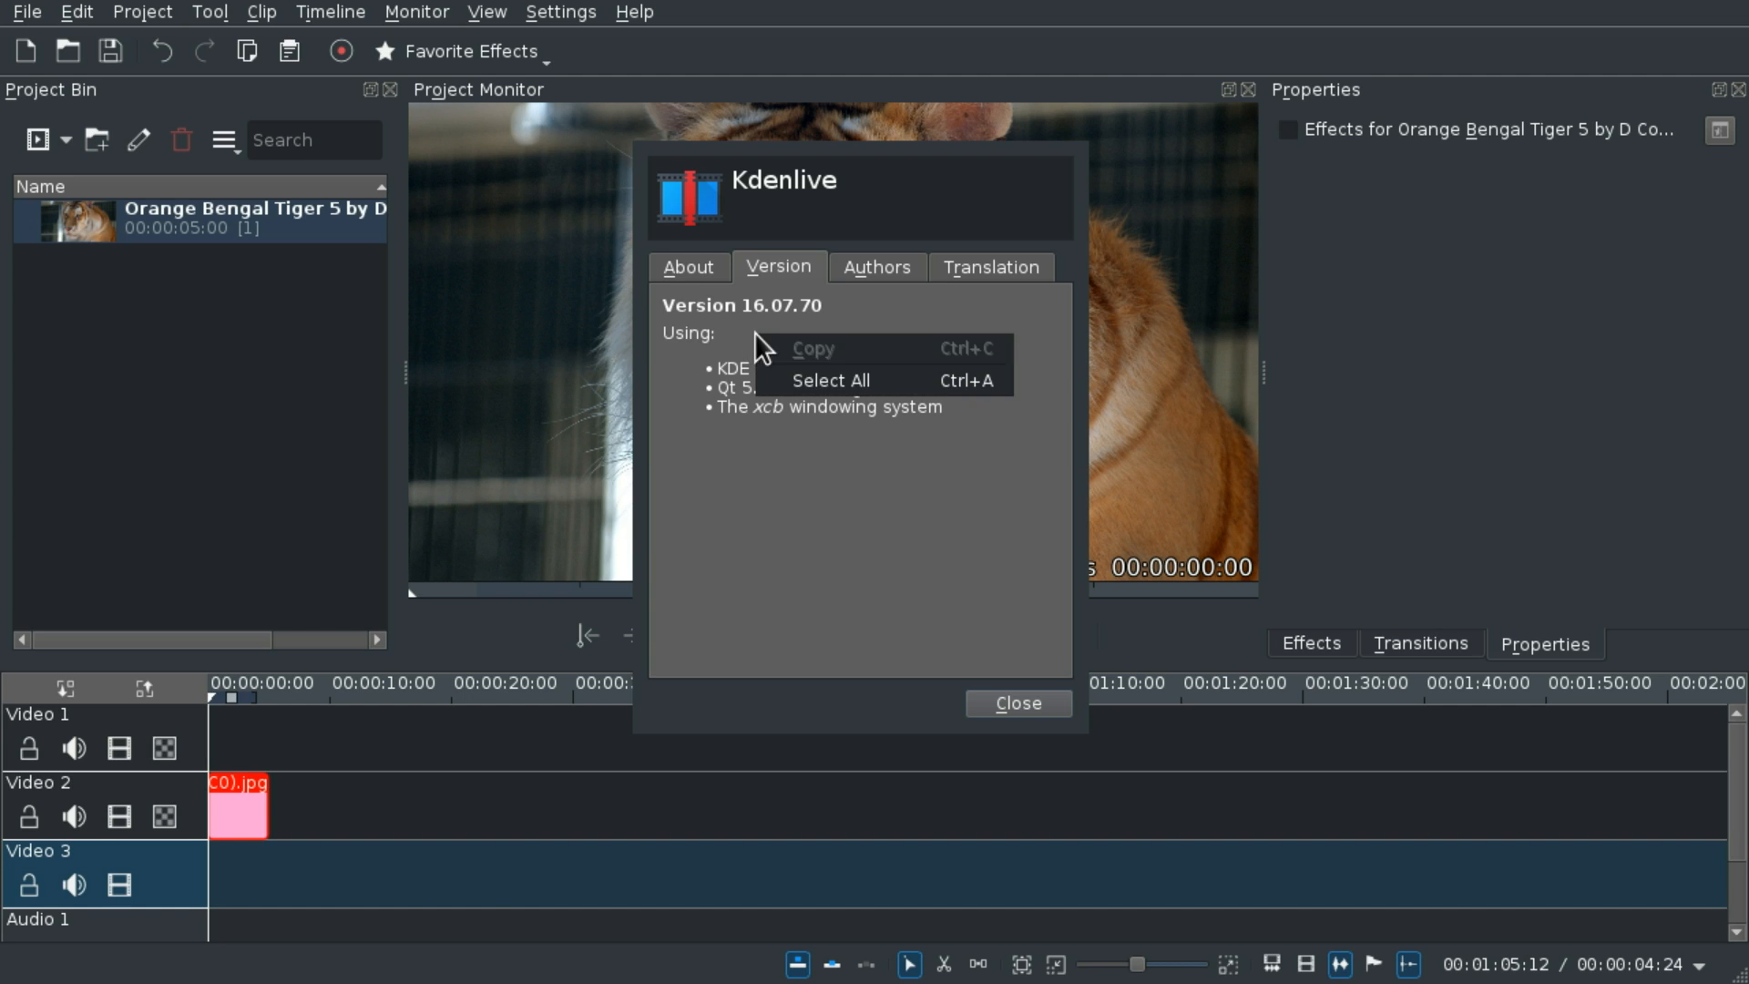
click(781, 335)
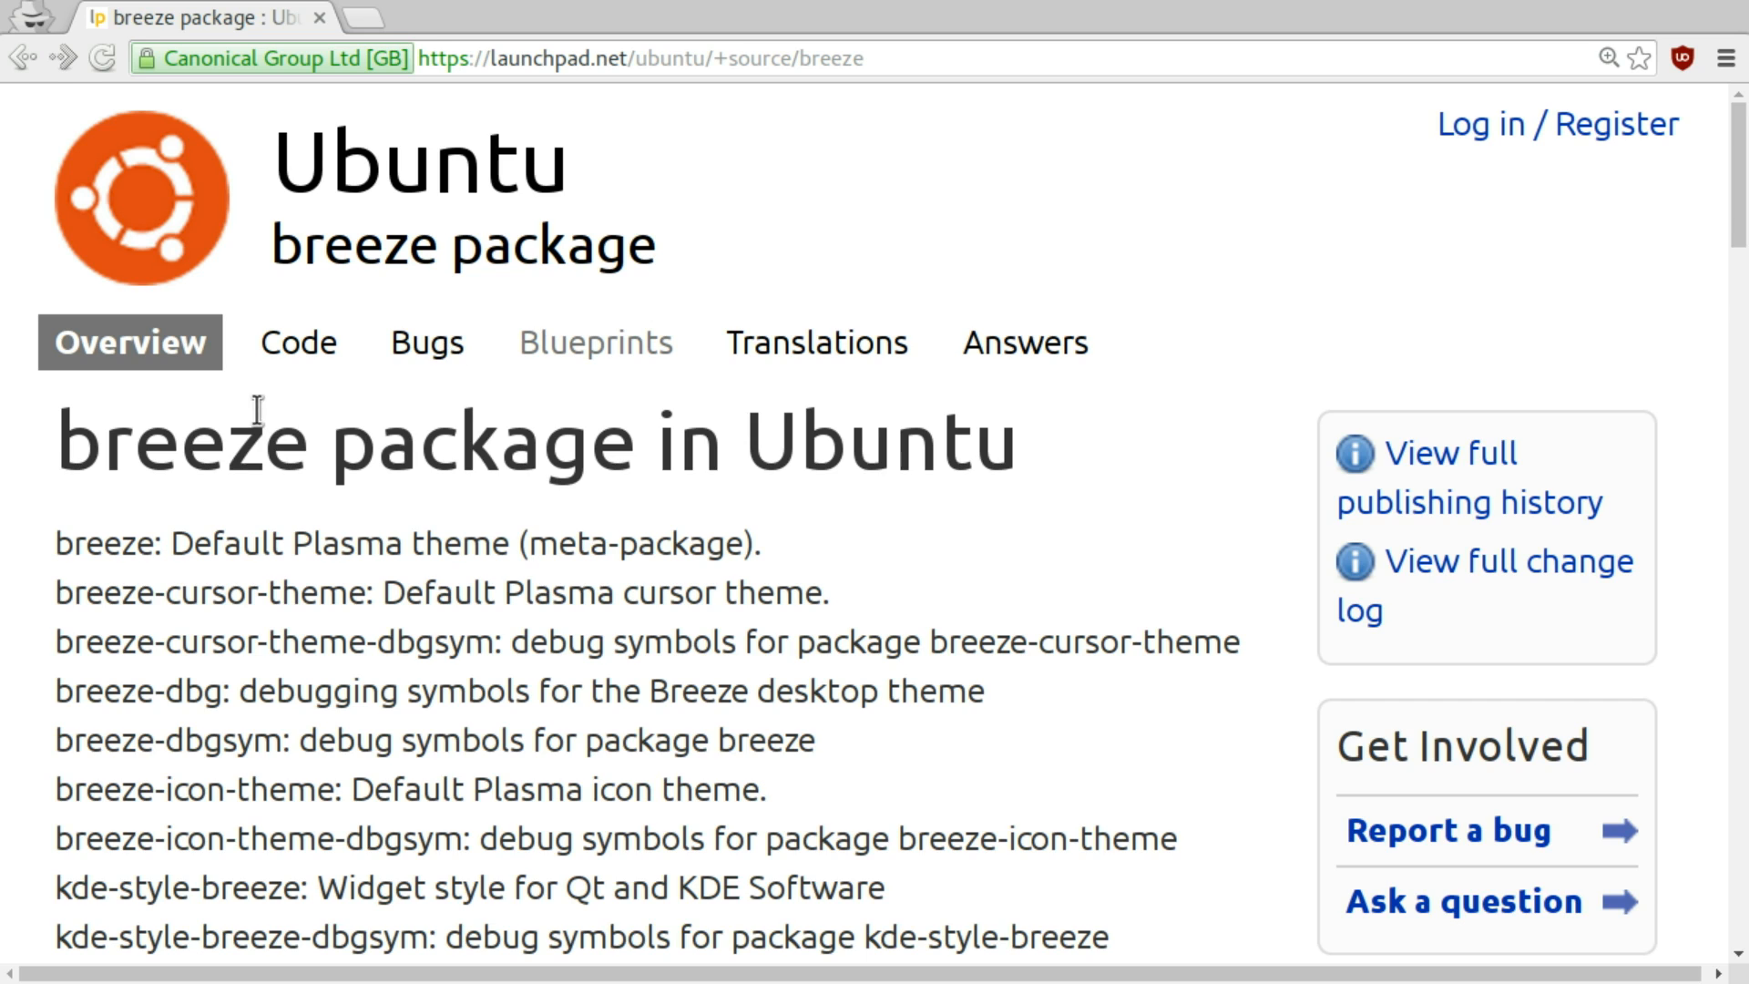
double_click(182, 441)
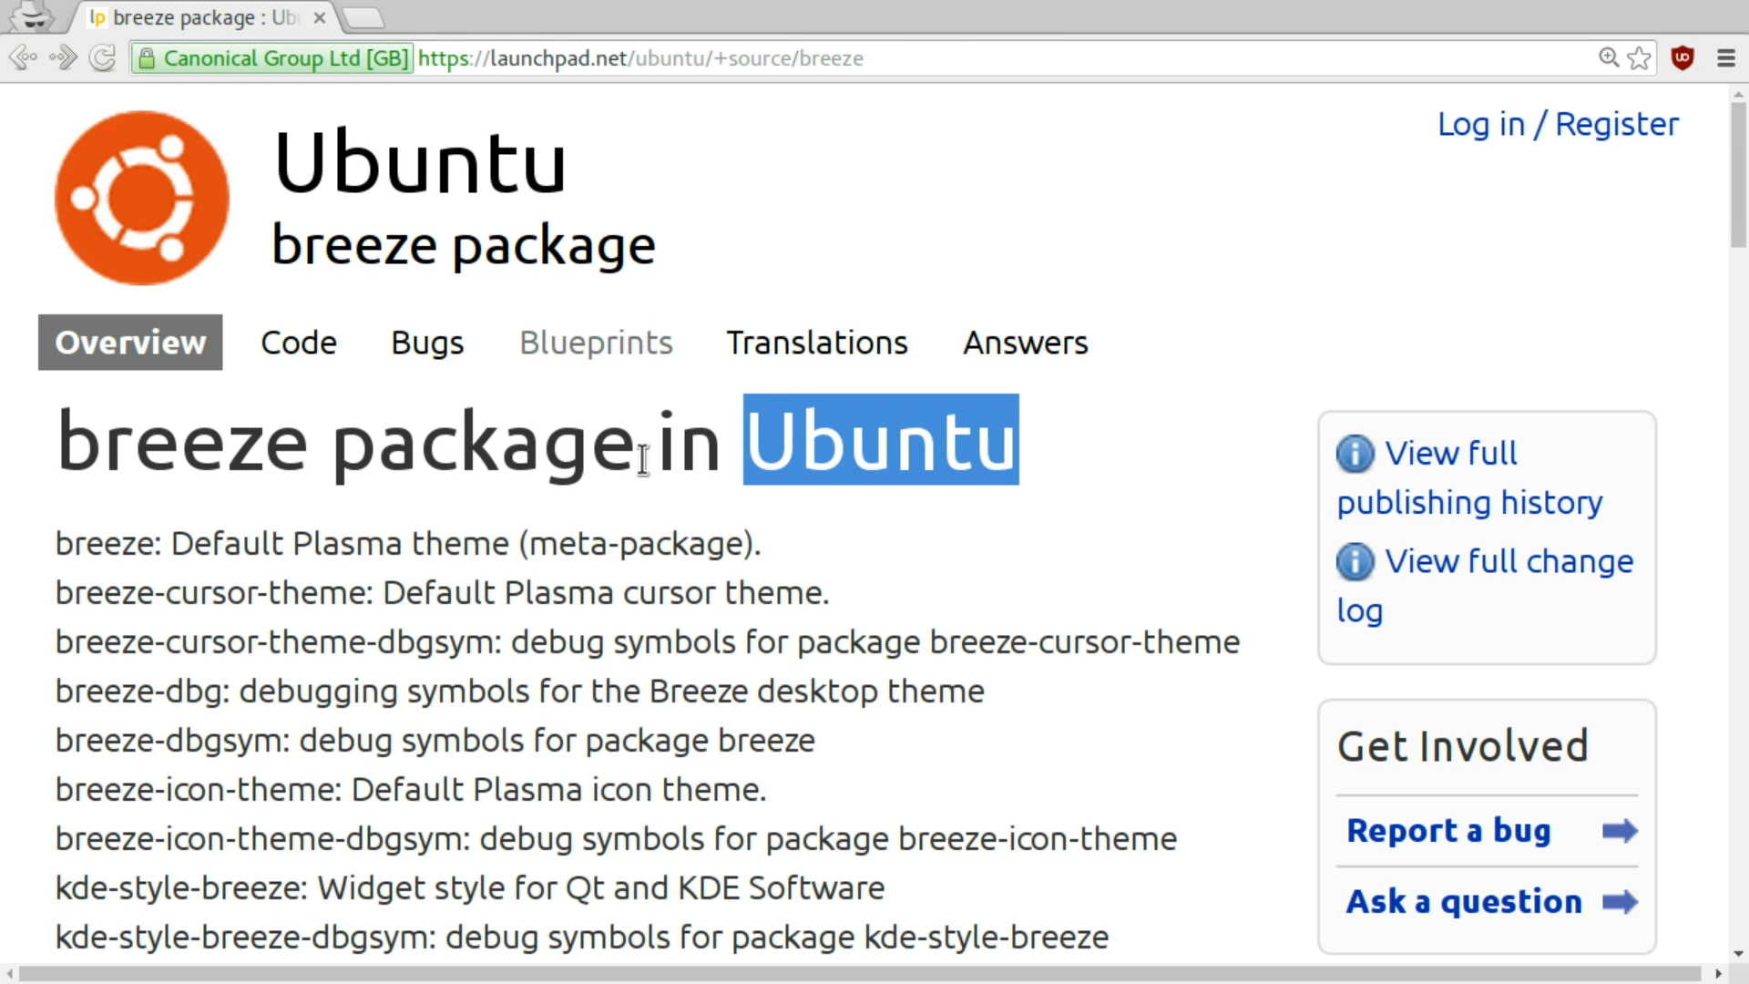
double_click(180, 441)
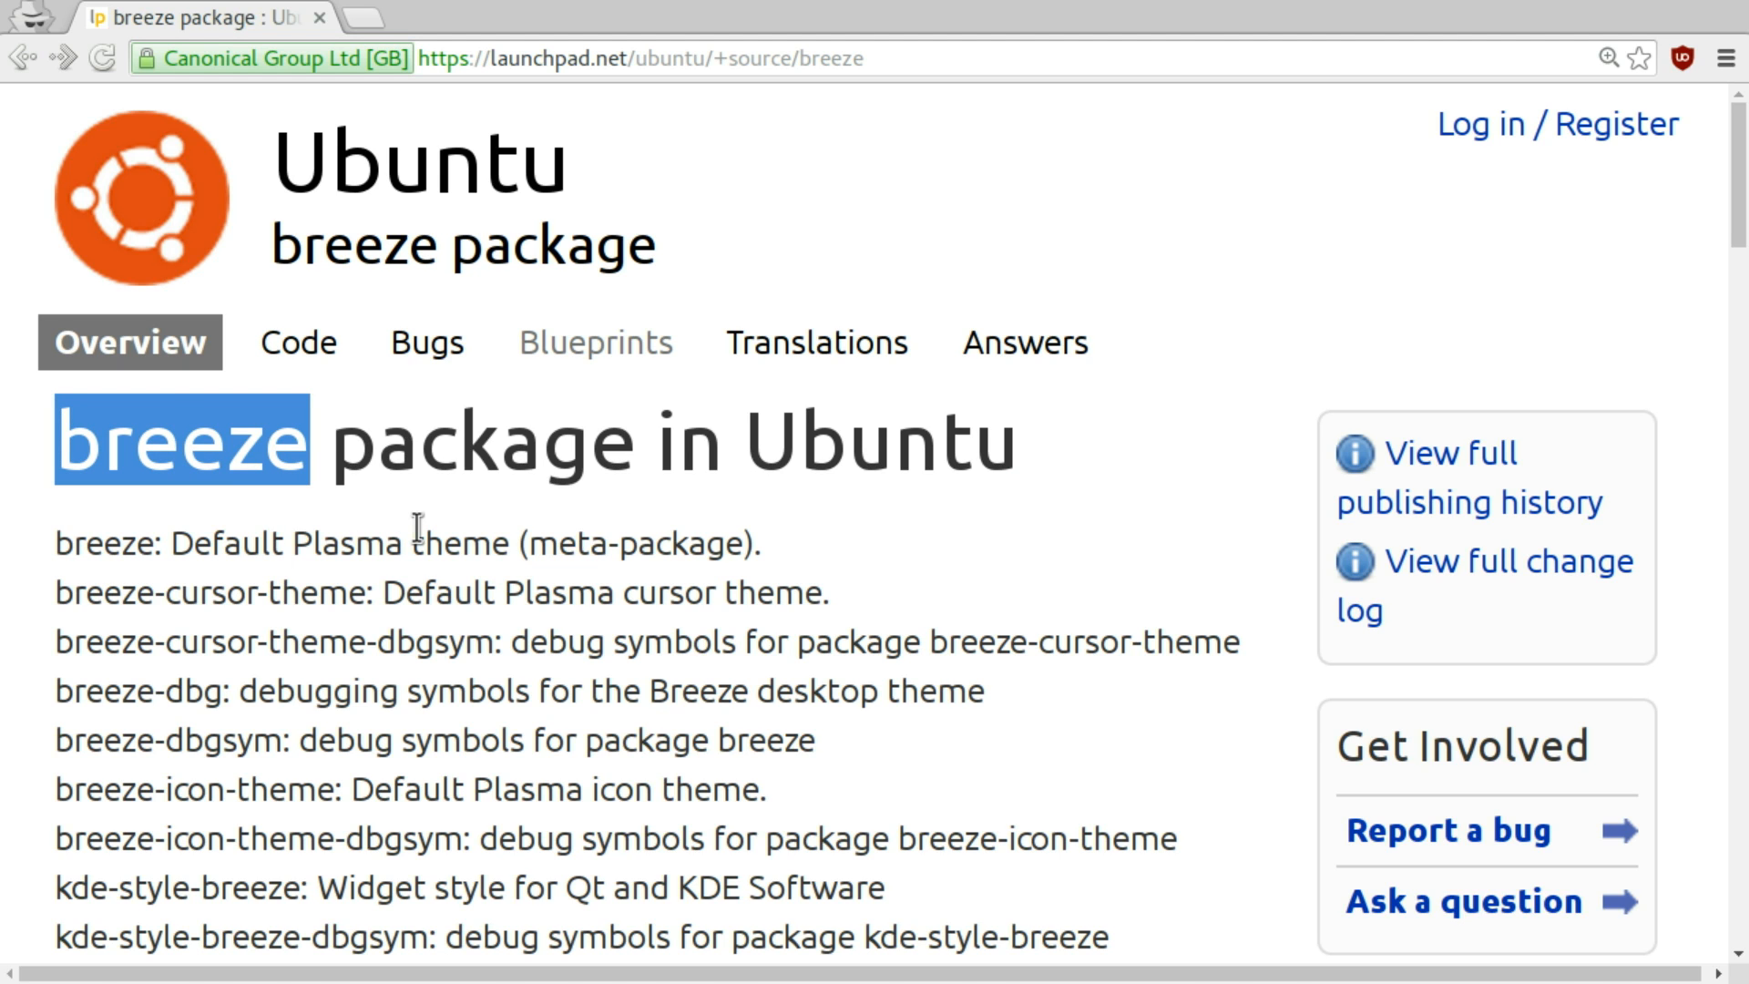
click(469, 18)
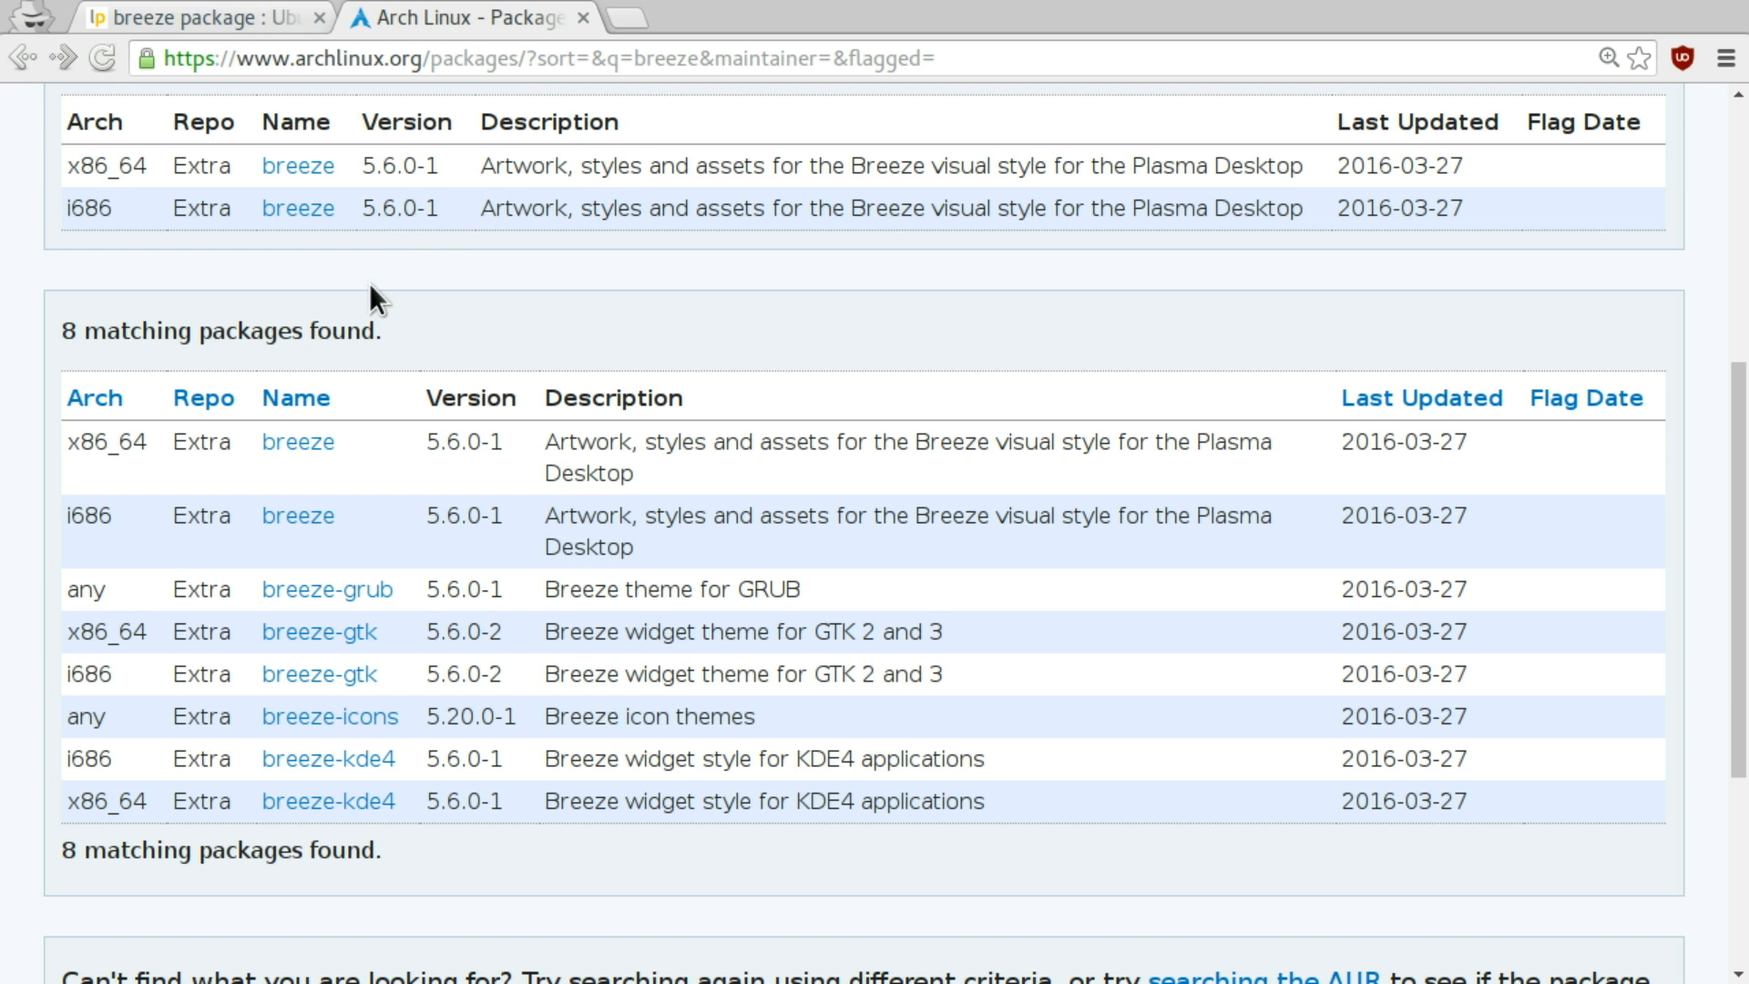
mouse_move(361, 547)
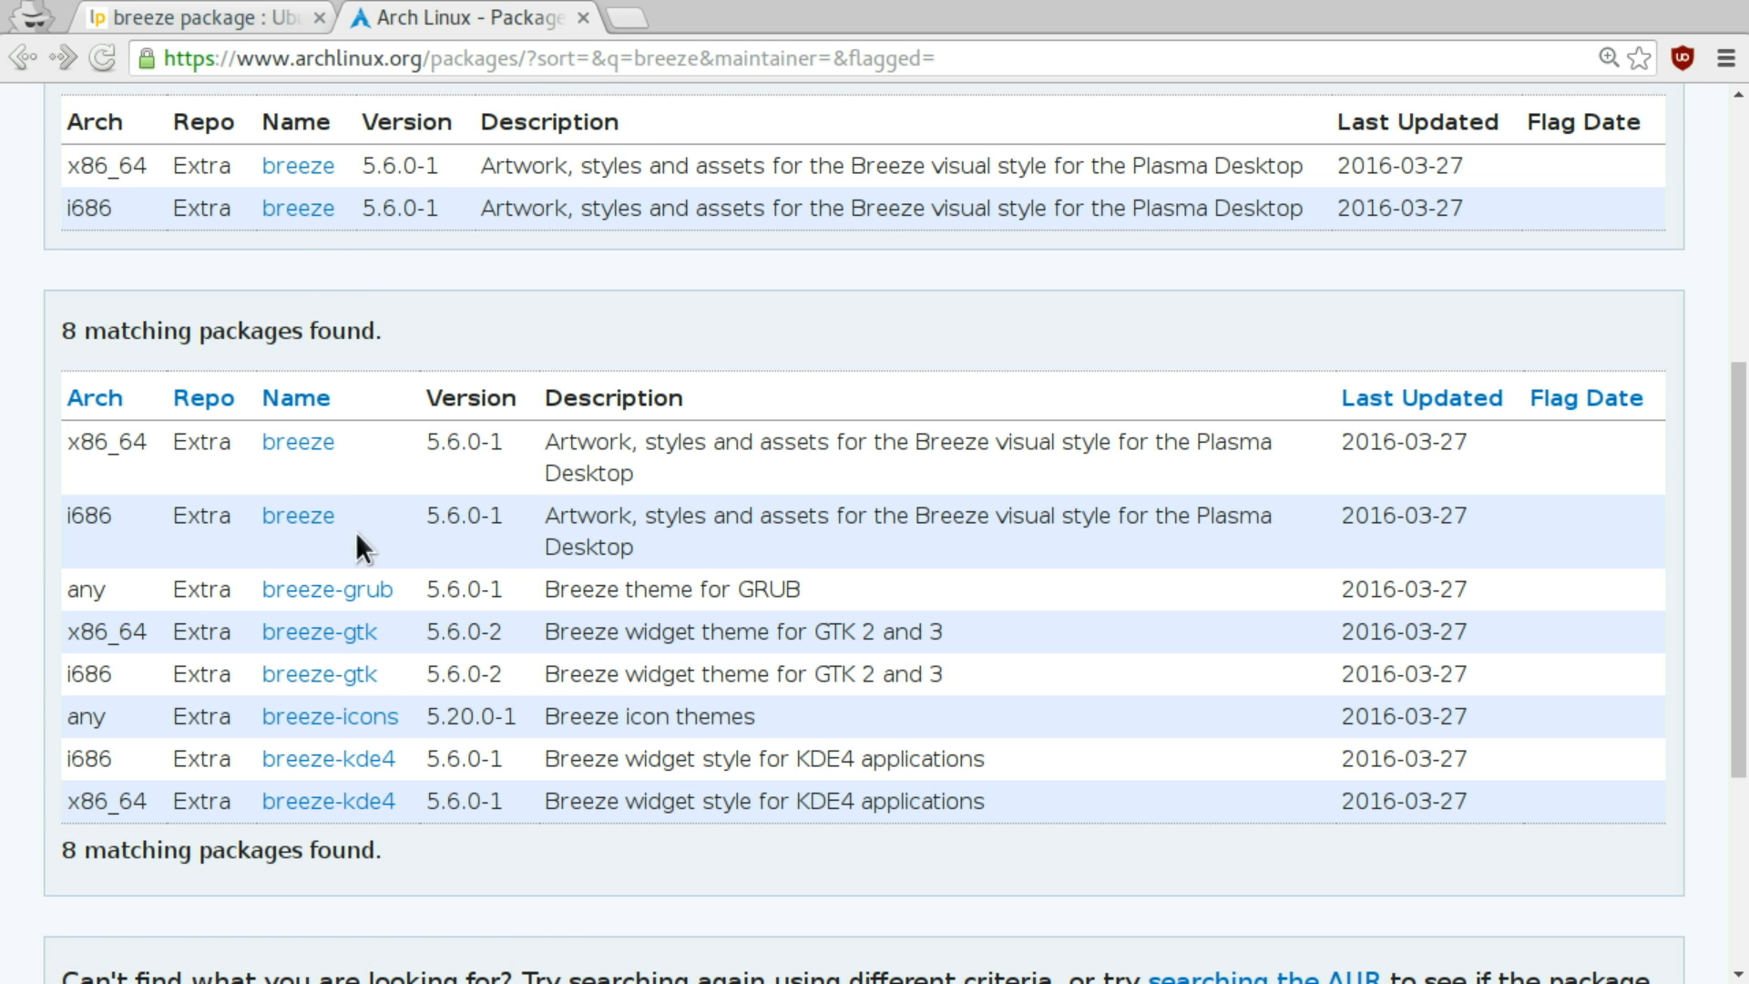
mouse_move(415, 711)
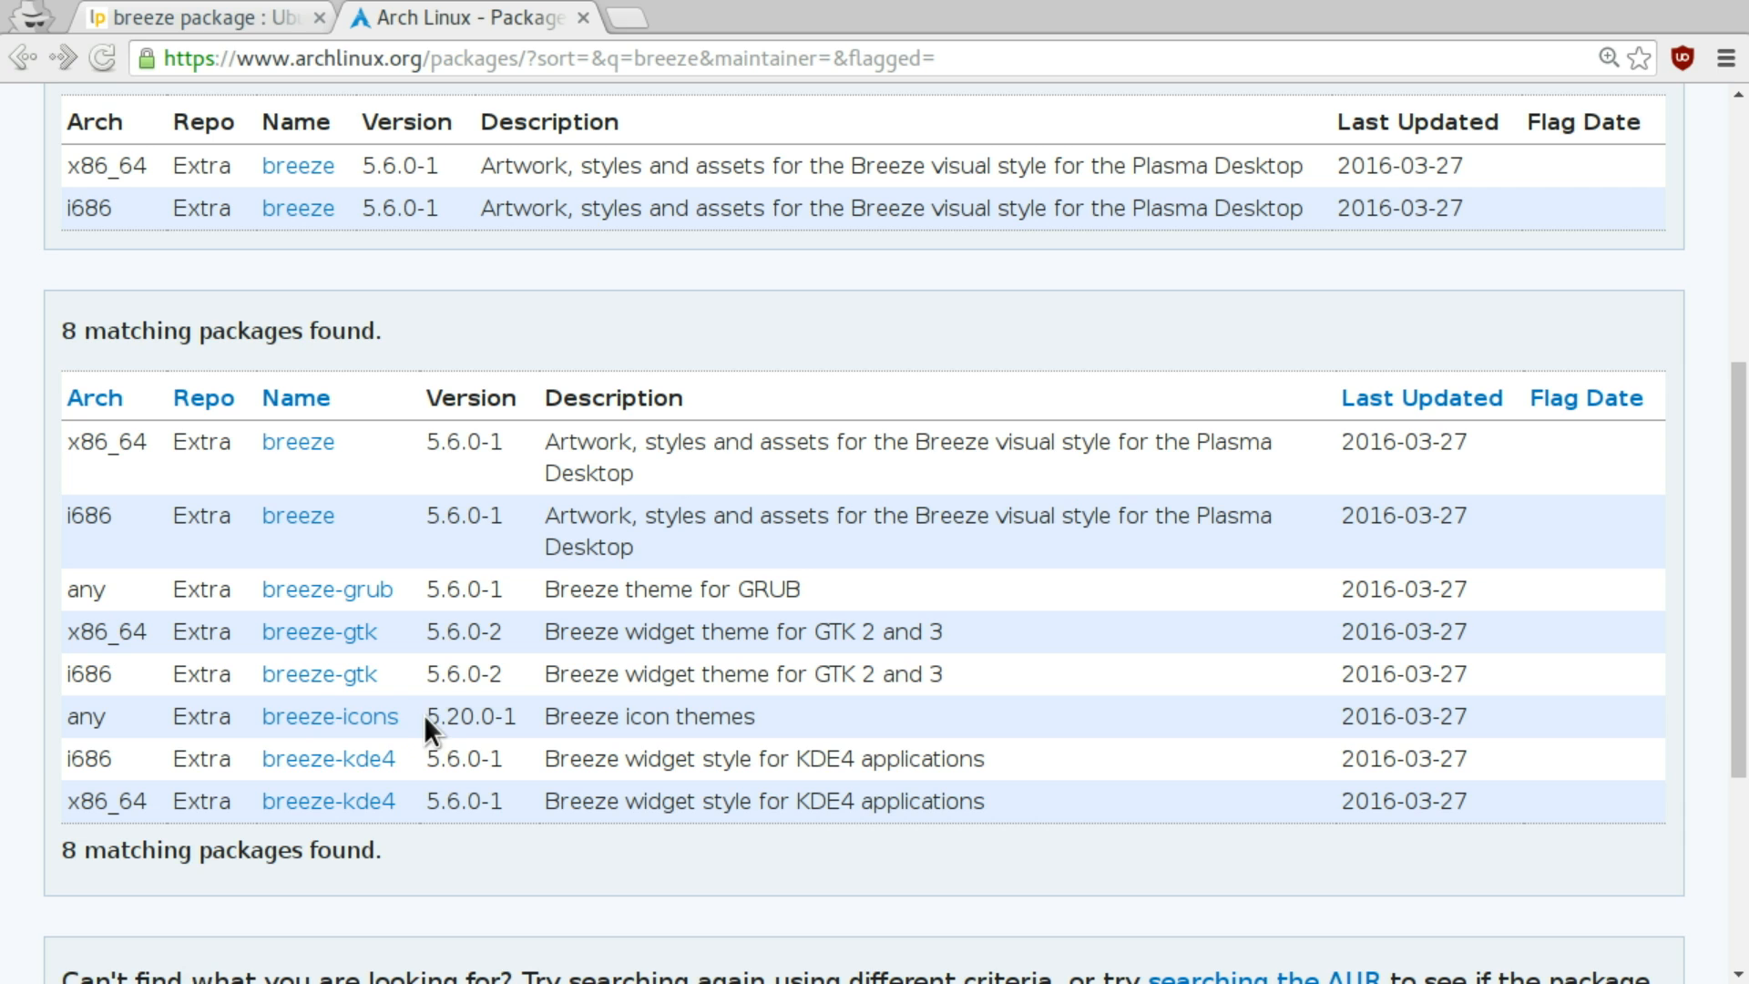
mouse_move(428, 742)
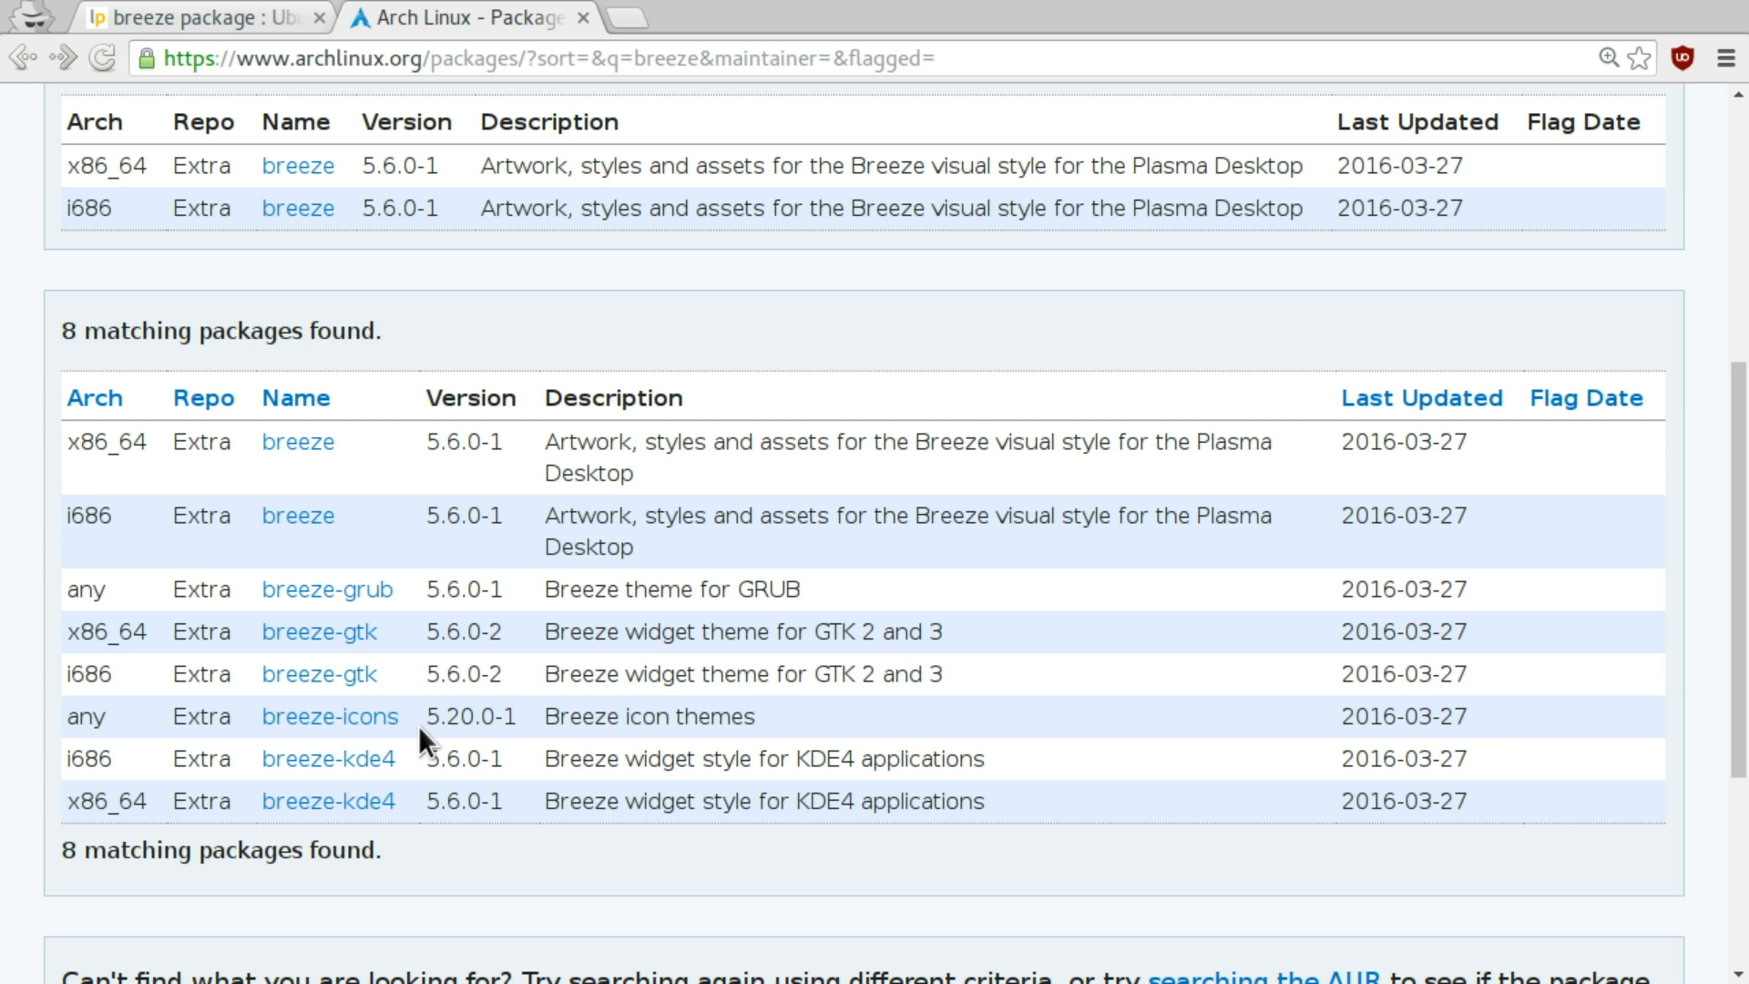